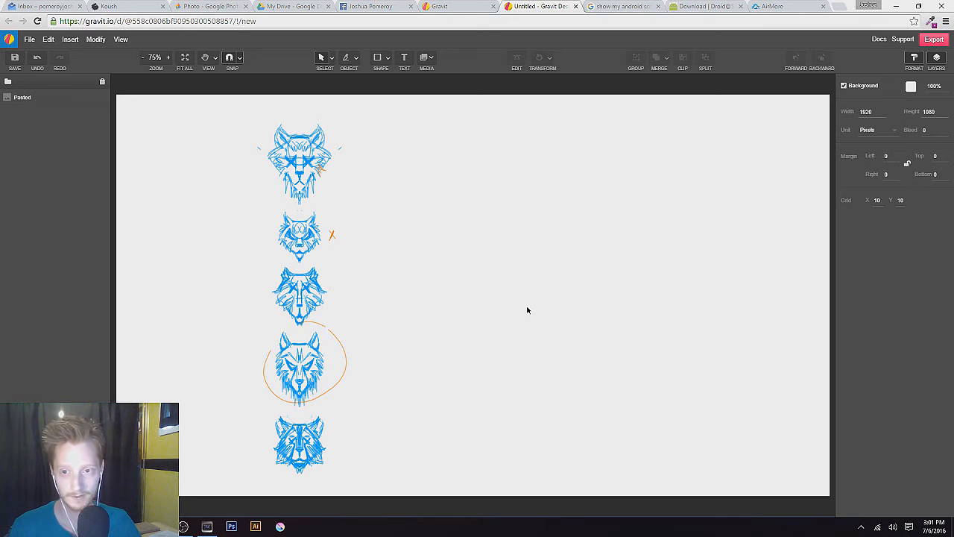
- Select the pasted image of five wolf-head sketches on the canvas
{"action": "left_click", "coordinate": [300, 295]}
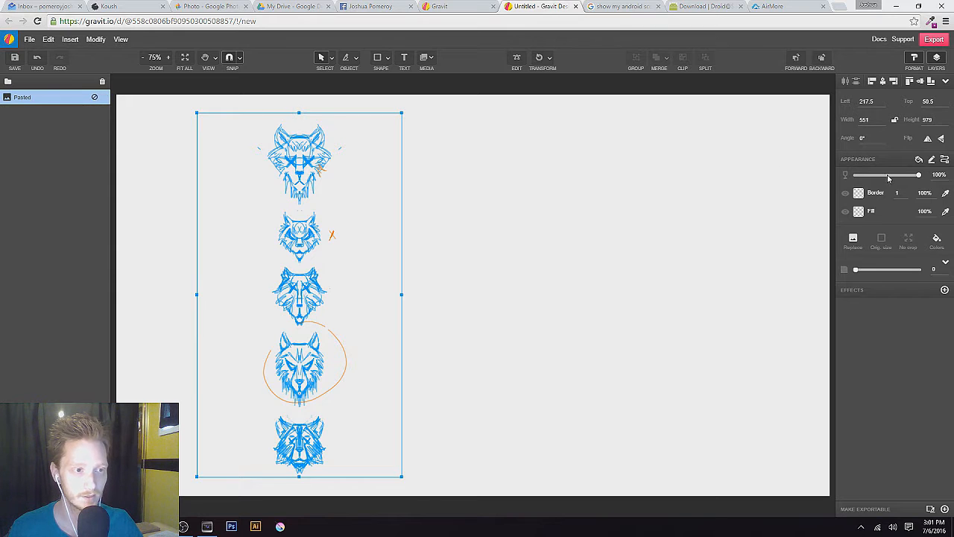
- Fade the sketches, then trace the head's centre line and left ear's outer edge
{"action": "left_click_drag", "start_coordinate": [943, 176], "coordinate": [895, 175]}
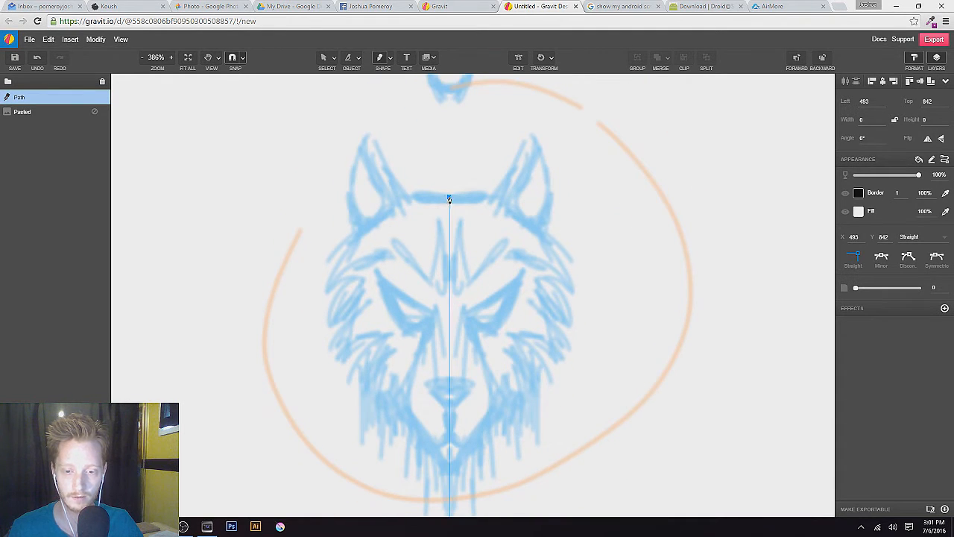
{"action": "left_click_drag", "start_coordinate": [449, 198], "coordinate": [807, 210]}
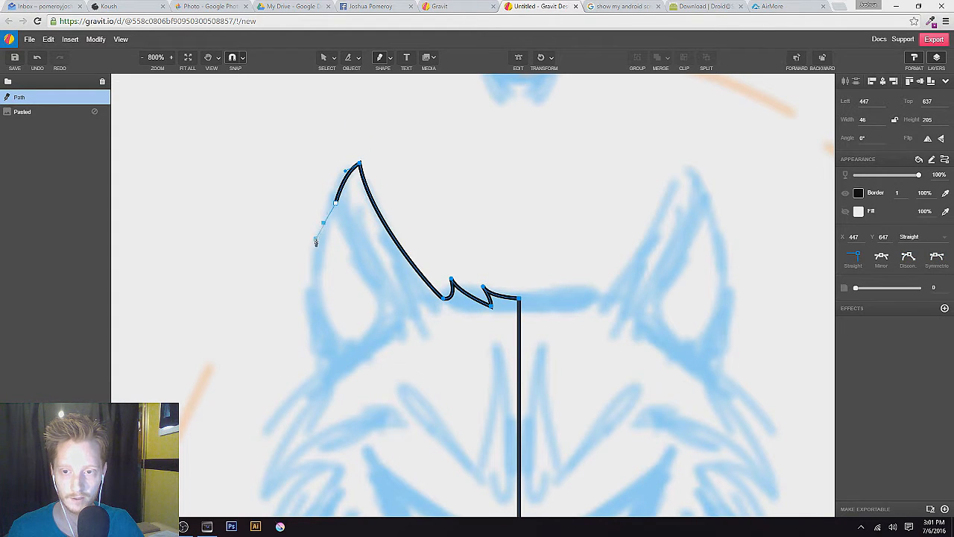
{"action": "left_click_drag", "start_coordinate": [315, 241], "coordinate": [302, 293]}
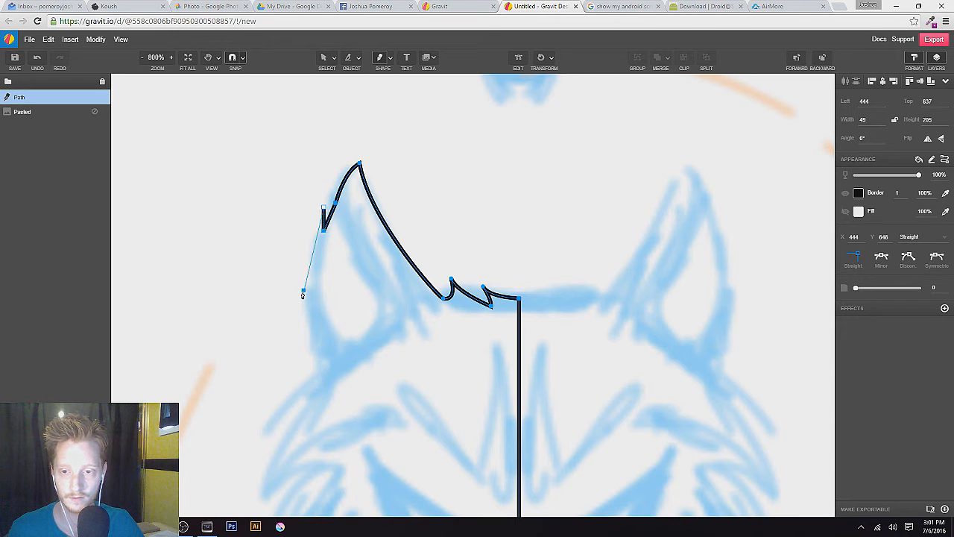
{"action": "left_click_drag", "start_coordinate": [303, 293], "coordinate": [324, 366]}
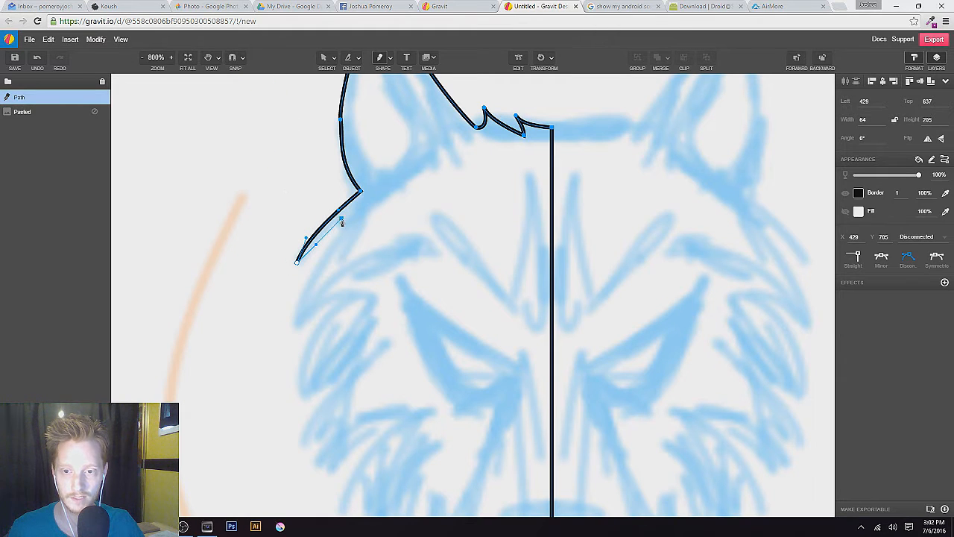
- Trace the fur spikes below the left ear, along the cheek, toward the chin
{"action": "left_click_drag", "start_coordinate": [342, 221], "coordinate": [286, 333]}
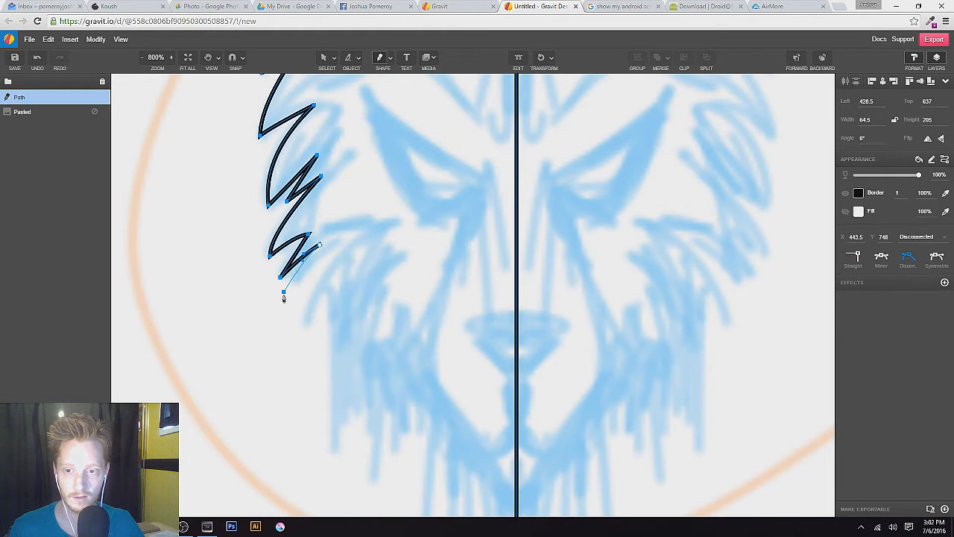
{"action": "left_click_drag", "start_coordinate": [283, 290], "coordinate": [339, 246]}
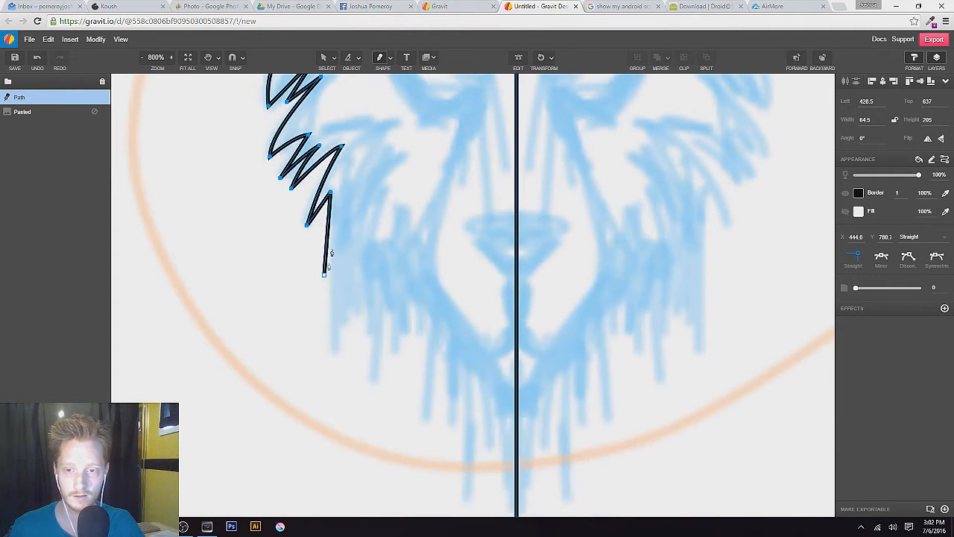
{"action": "left_click_drag", "start_coordinate": [332, 269], "coordinate": [340, 376]}
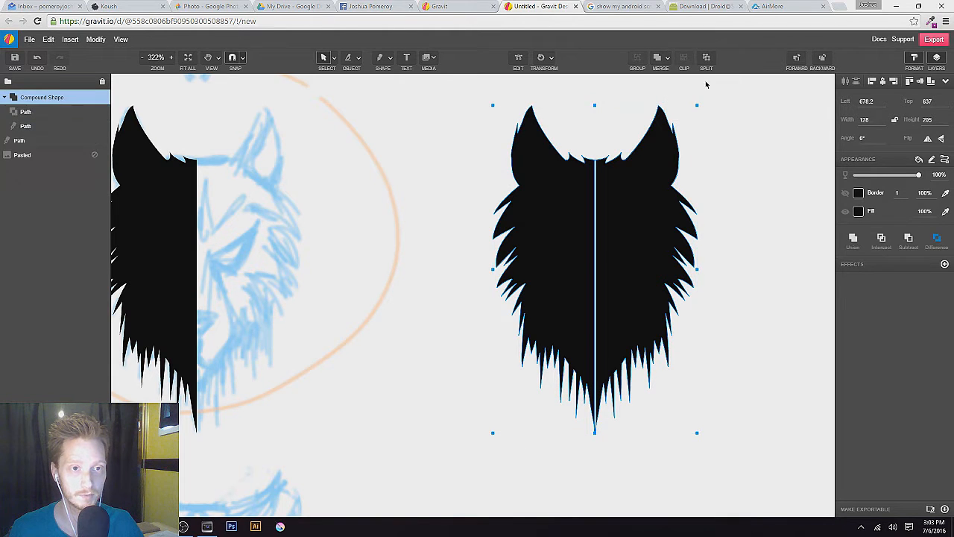
- Union both halves into one shape, then select the leftover half and merged silhouette
{"action": "left_click", "coordinate": [670, 58]}
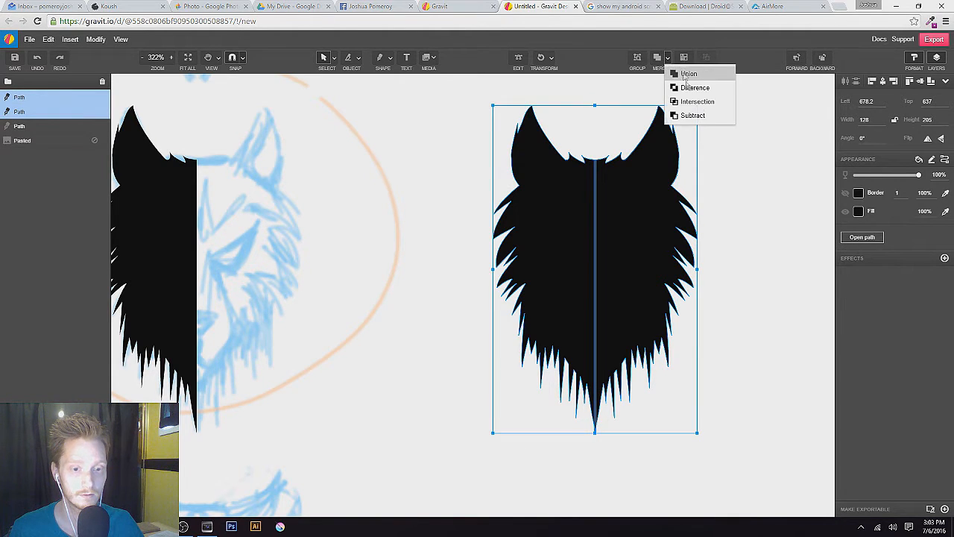
{"action": "left_click", "coordinate": [688, 73]}
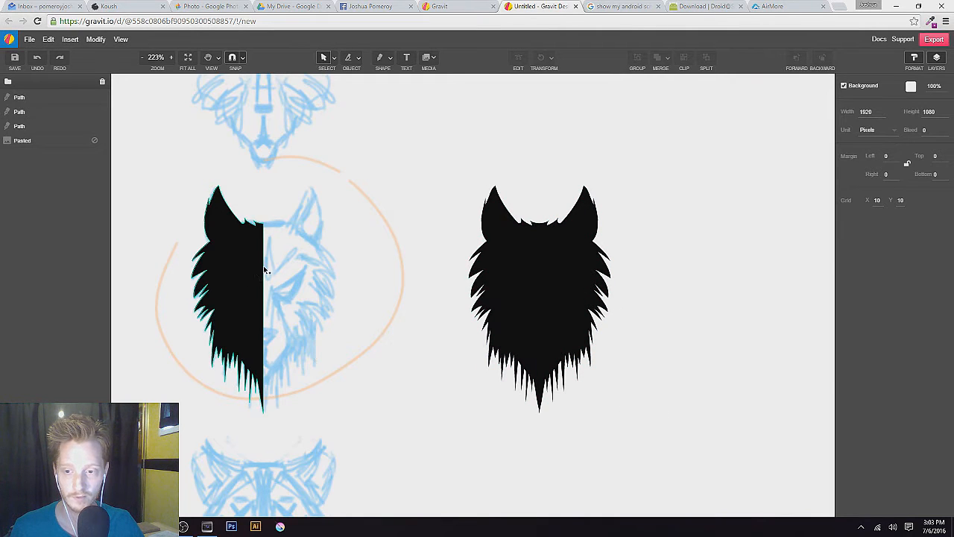
{"action": "left_click", "coordinate": [242, 291]}
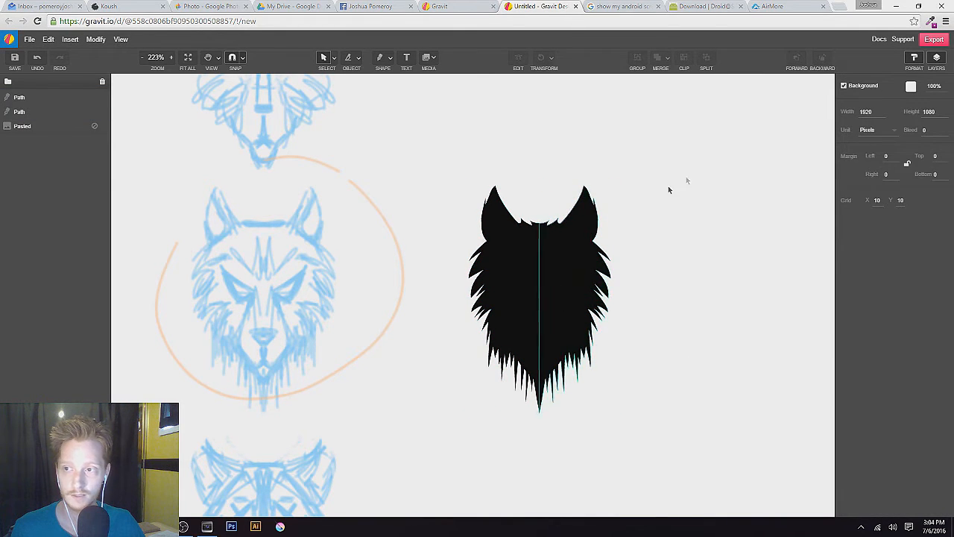
{"action": "left_click", "coordinate": [537, 298]}
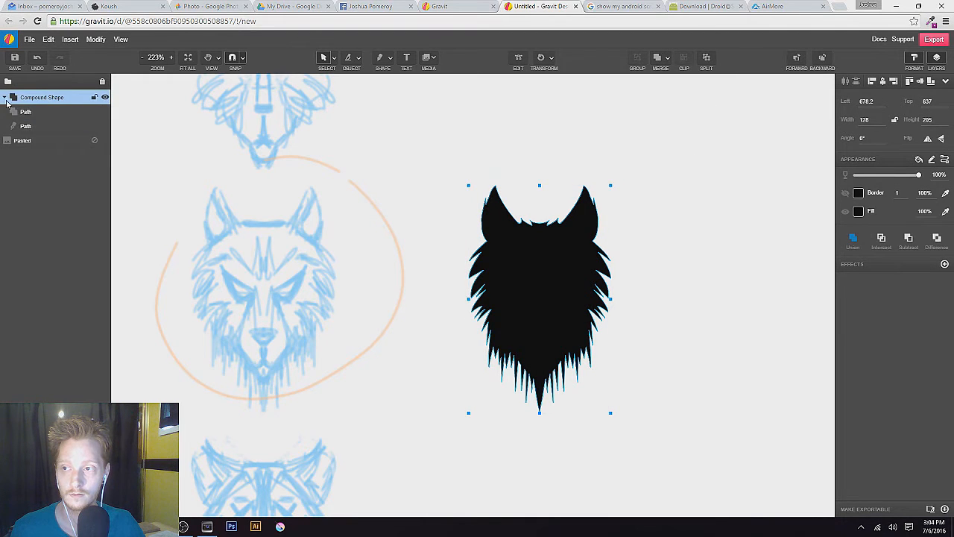
- Trace the left eye outline toward the nose and down the cheek fur
{"action": "left_click", "coordinate": [316, 307]}
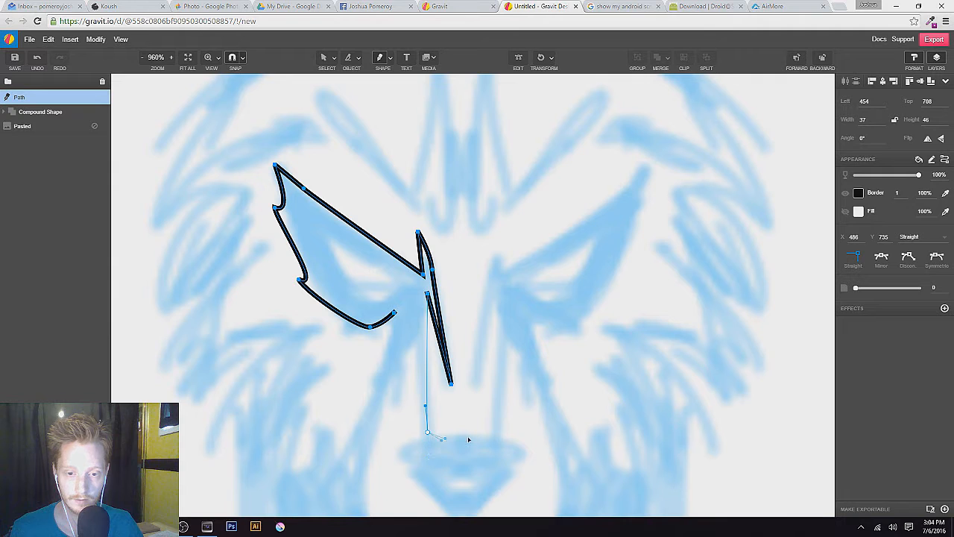
{"action": "left_click_drag", "start_coordinate": [442, 439], "coordinate": [460, 436]}
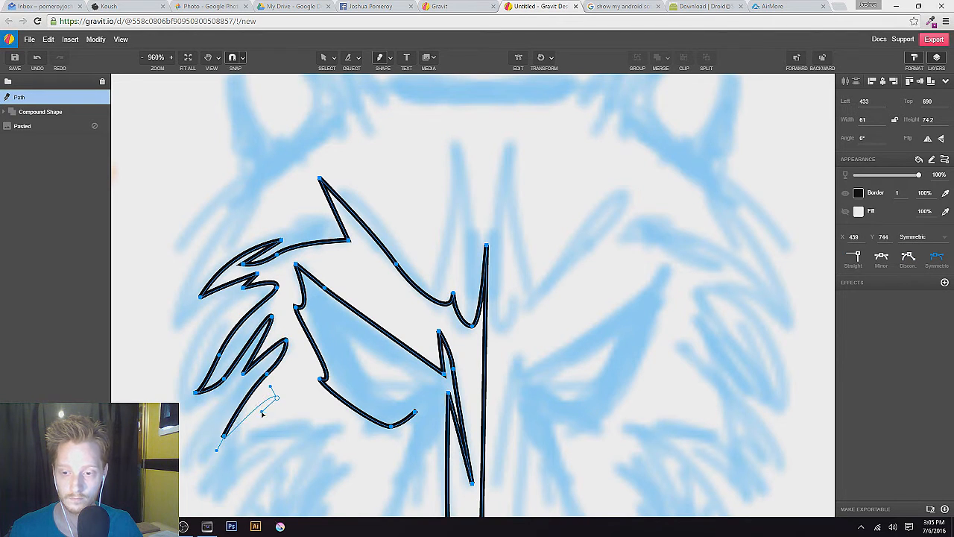
{"action": "scroll", "scroll_direction": "down", "scroll_amount": 3}
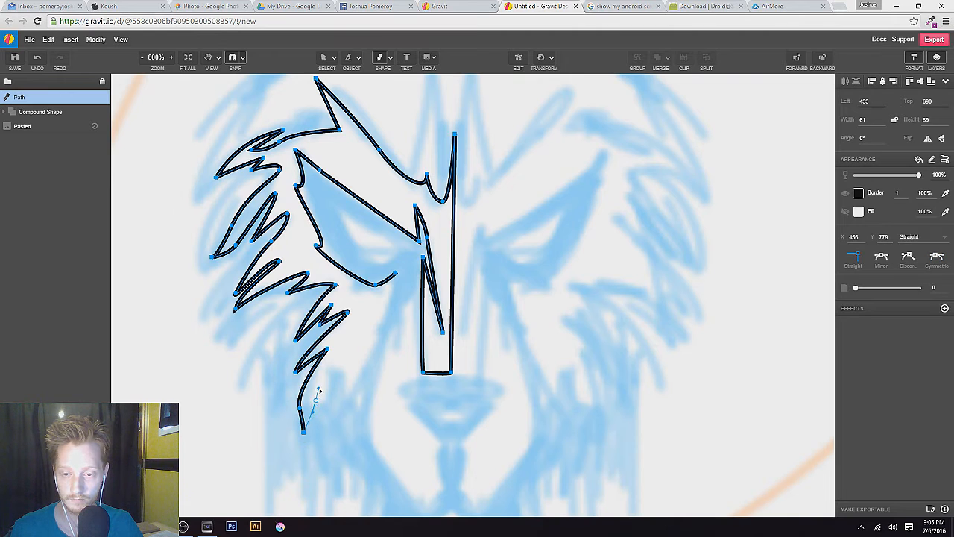
{"action": "left_click_drag", "start_coordinate": [319, 400], "coordinate": [341, 421]}
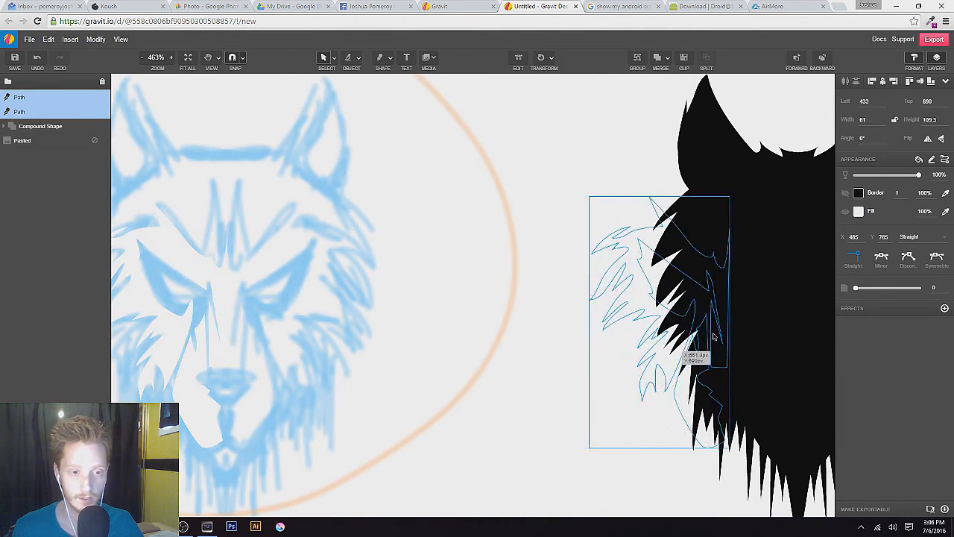
- Move the traced face shape onto the silhouette and align it with the left half
{"action": "left_click_drag", "start_coordinate": [660, 324], "coordinate": [737, 324]}
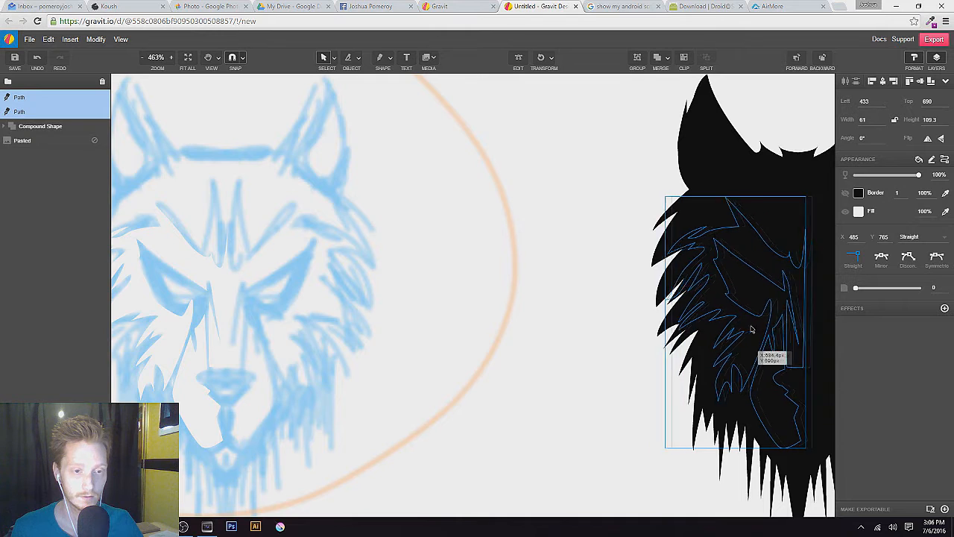
{"action": "left_click_drag", "start_coordinate": [753, 328], "coordinate": [744, 331]}
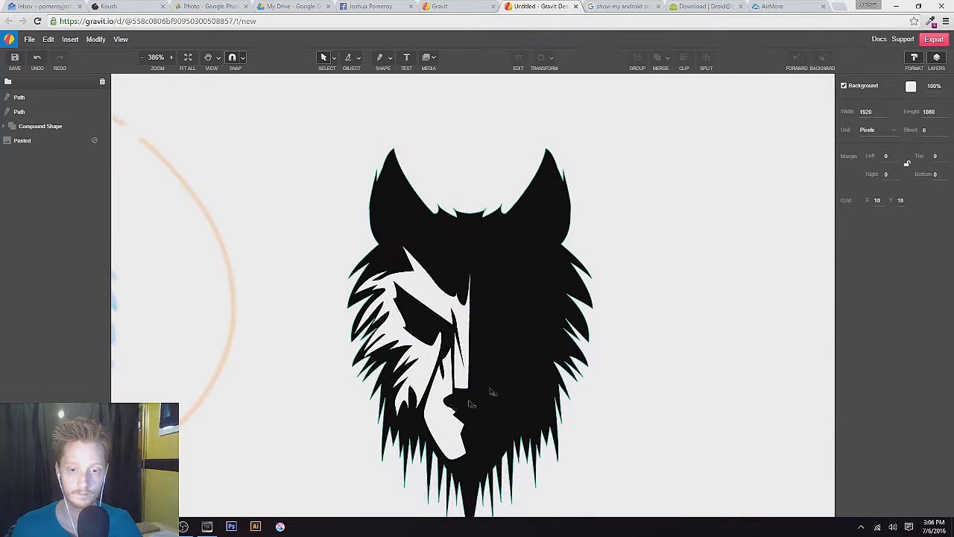
- Deselect everything to preview the wolf head
{"action": "left_click", "coordinate": [451, 380]}
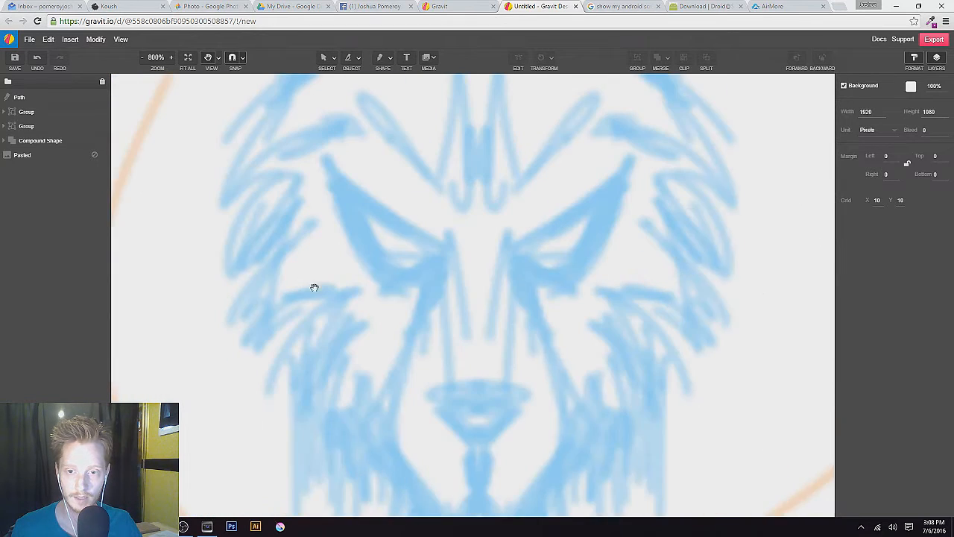
- Pan the canvas to show the sketch's left side, ears and forehead
{"action": "left_click_drag", "start_coordinate": [313, 287], "coordinate": [537, 254]}
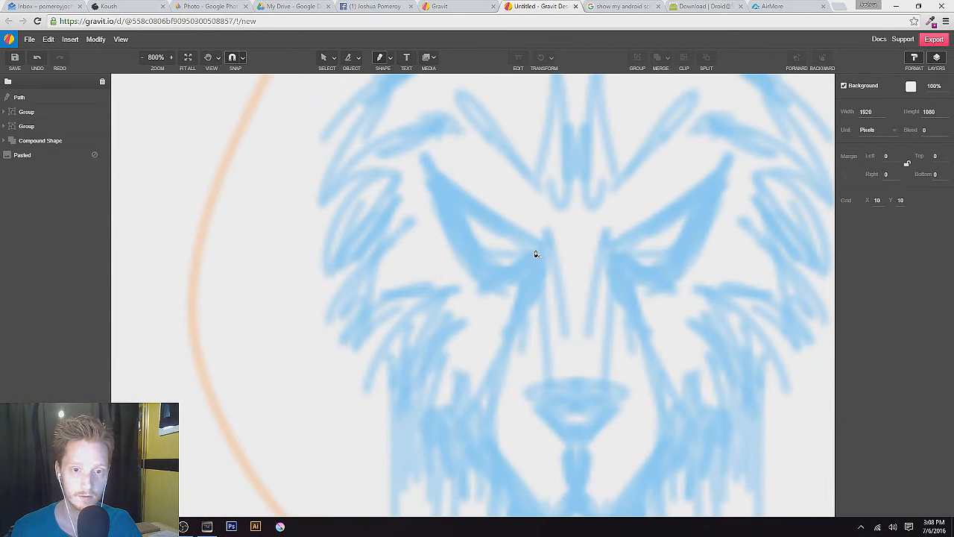
{"action": "left_click_drag", "start_coordinate": [465, 208], "coordinate": [535, 246]}
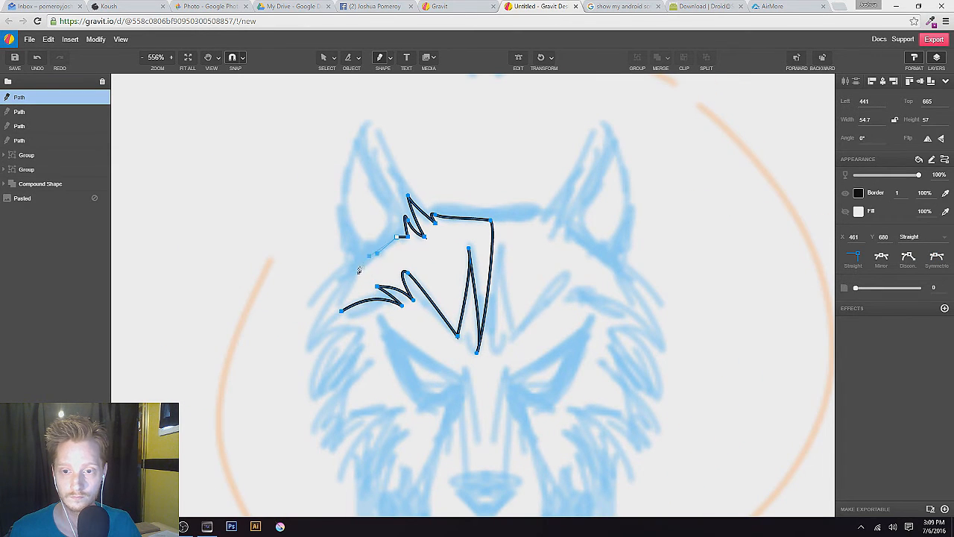
- Extend the forehead outline along the left ear edge up toward the ear
{"action": "left_click_drag", "start_coordinate": [395, 254], "coordinate": [357, 277]}
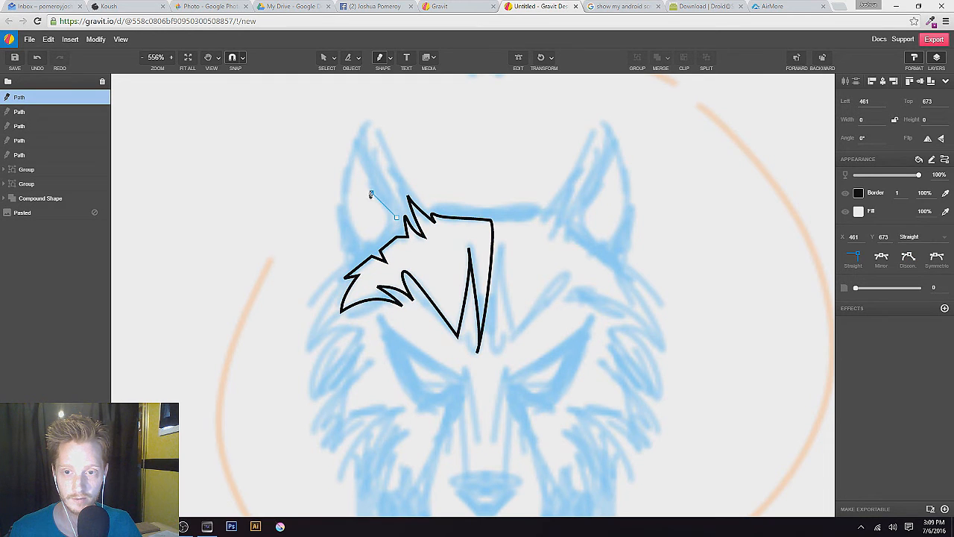
{"action": "left_click_drag", "start_coordinate": [371, 194], "coordinate": [360, 145]}
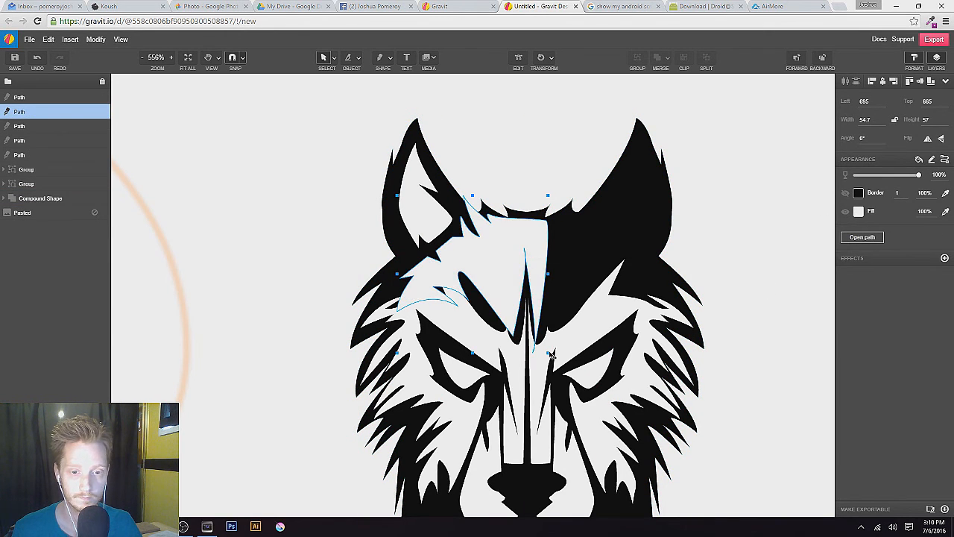
- Move the mirrored forehead detail into place on the right half
{"action": "left_click_drag", "start_coordinate": [548, 273], "coordinate": [533, 326]}
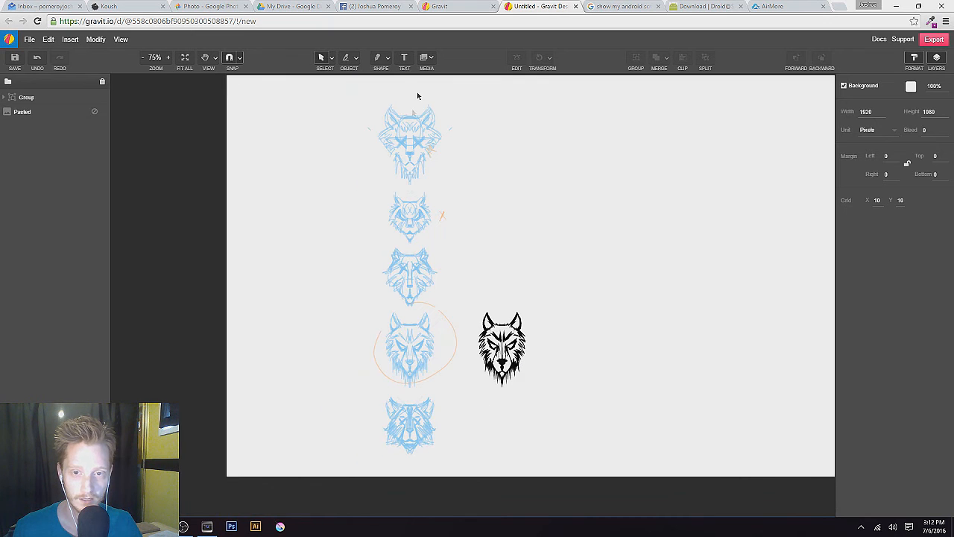
- Select the grouped wolf logo, then deselect to view both logos
{"action": "left_click", "coordinate": [503, 350]}
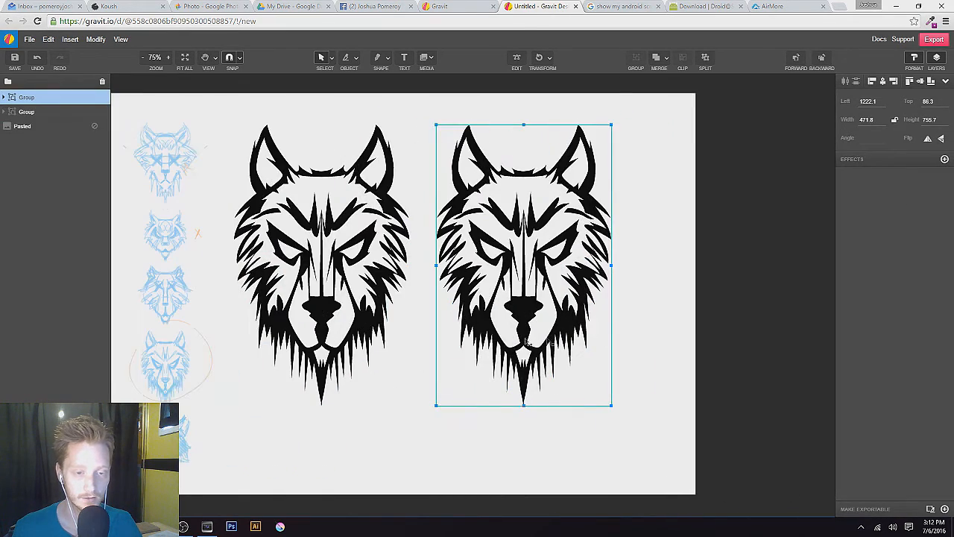
{"action": "left_click", "coordinate": [642, 325]}
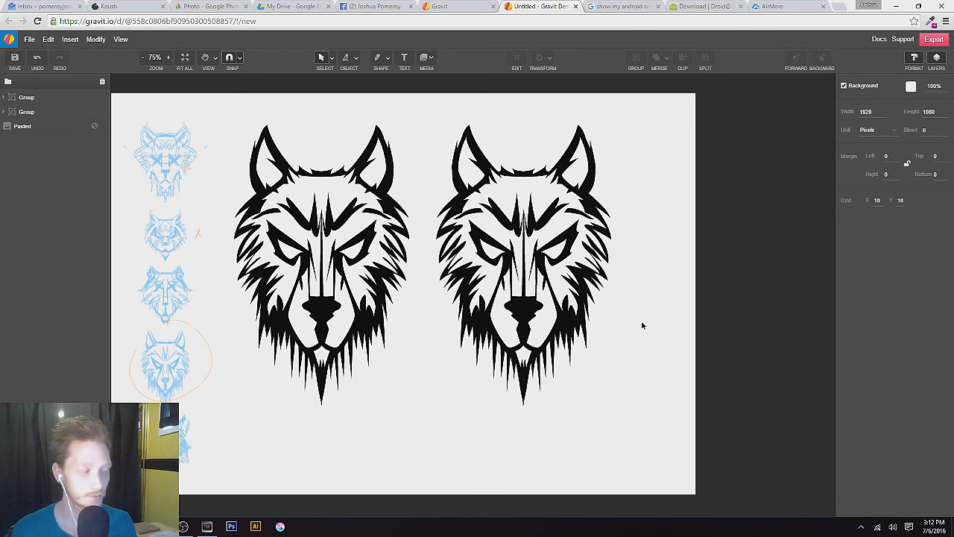